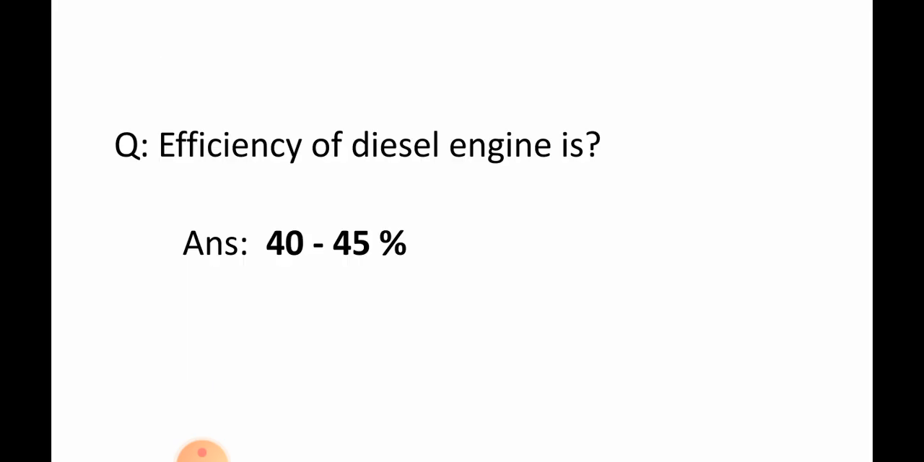
pyautogui.press('Right')
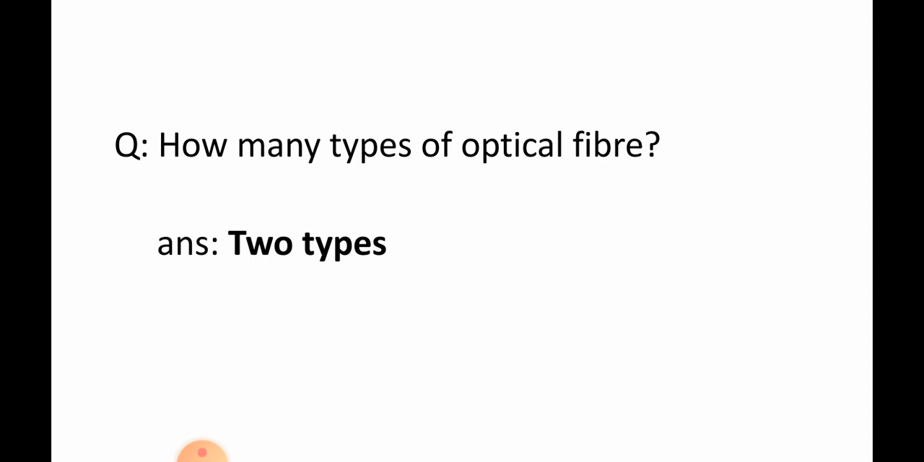